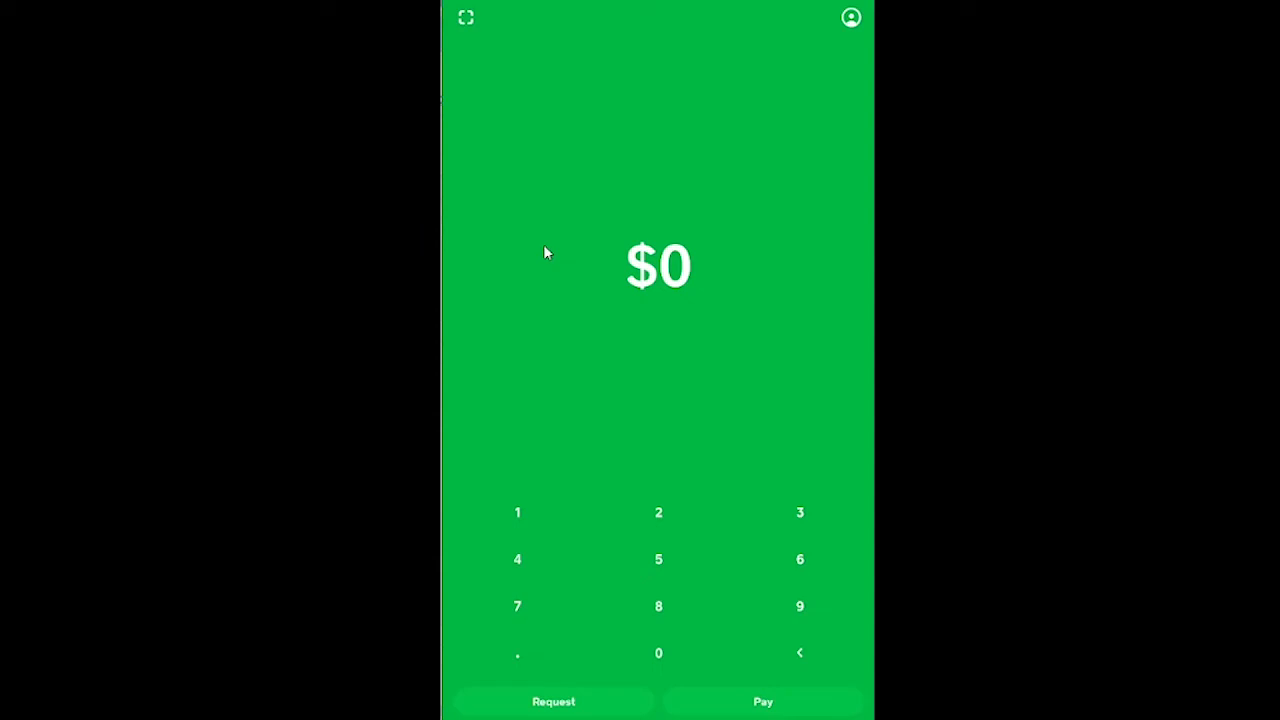
mouse_move(625, 280)
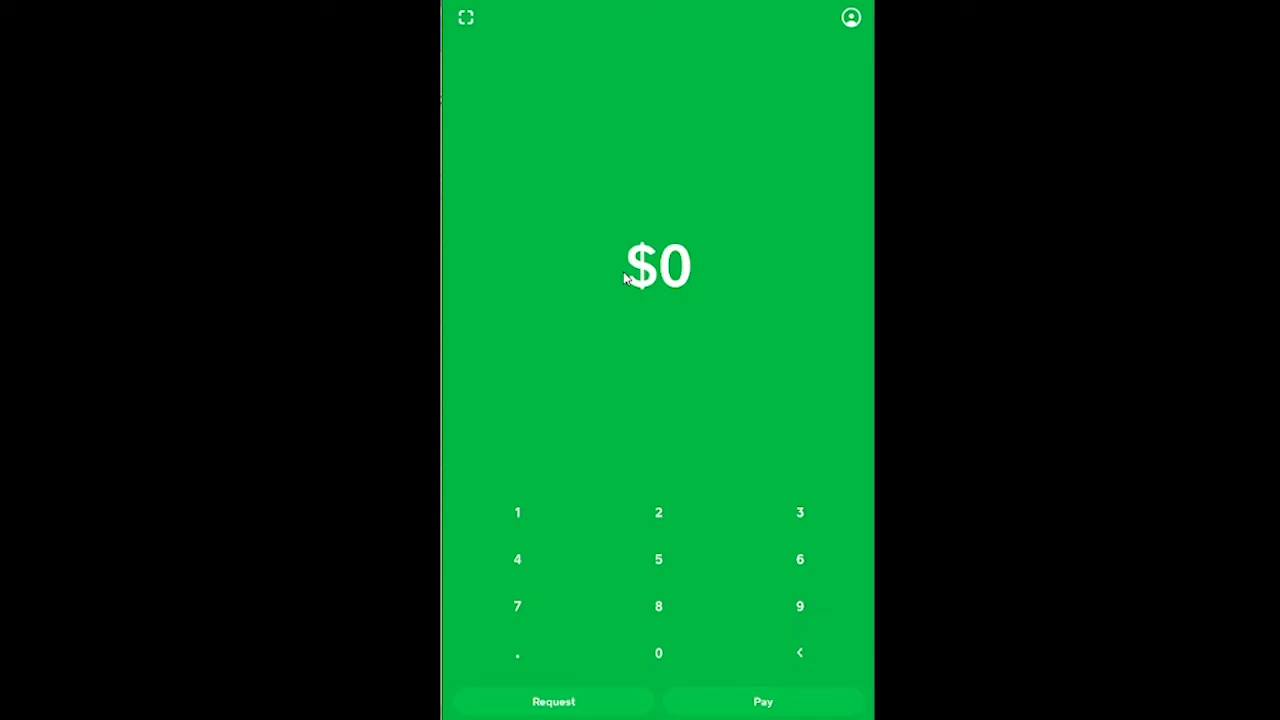
mouse_move(478, 352)
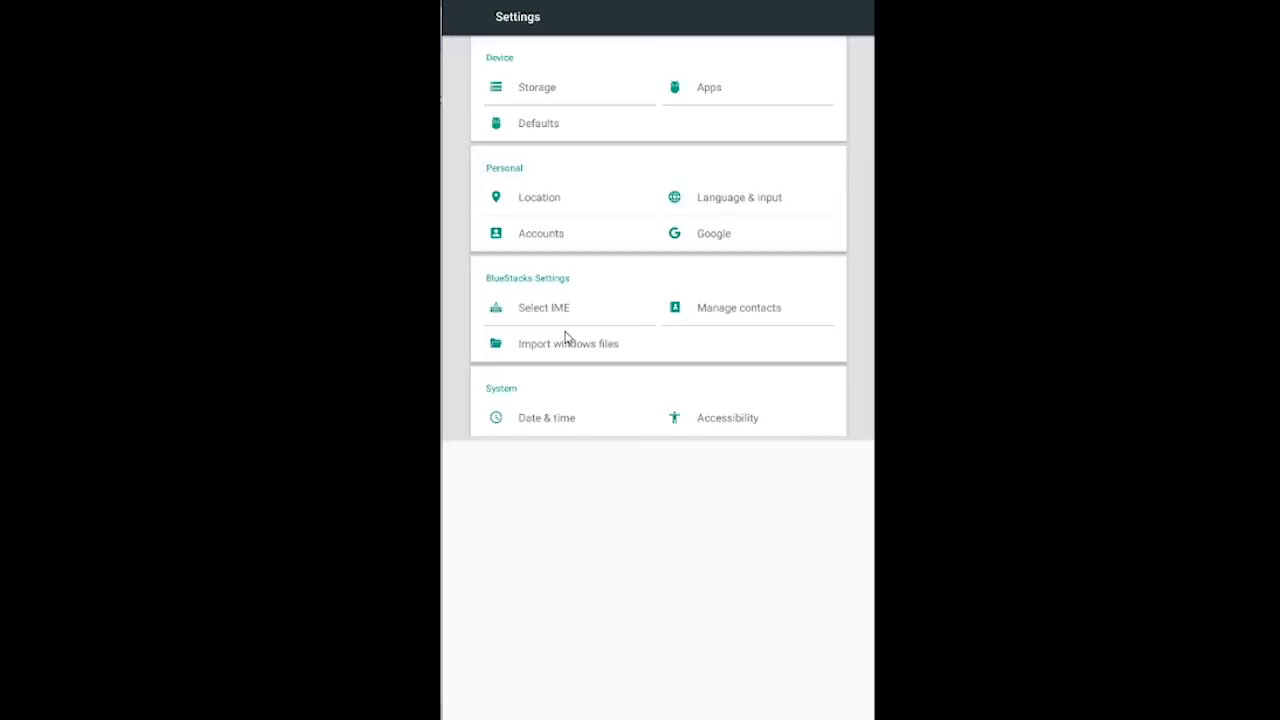
mouse_move(538, 420)
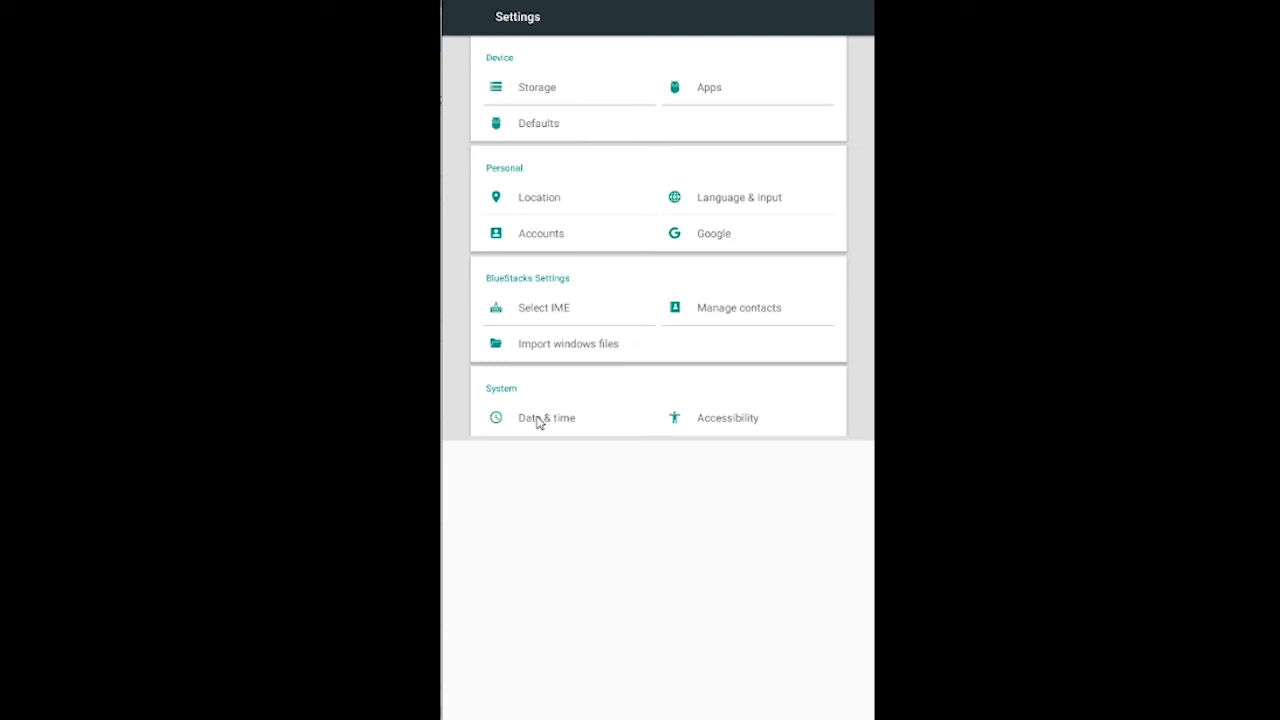
Open the Date & time entry under System in BlueStacks Settings.
left_click(546, 417)
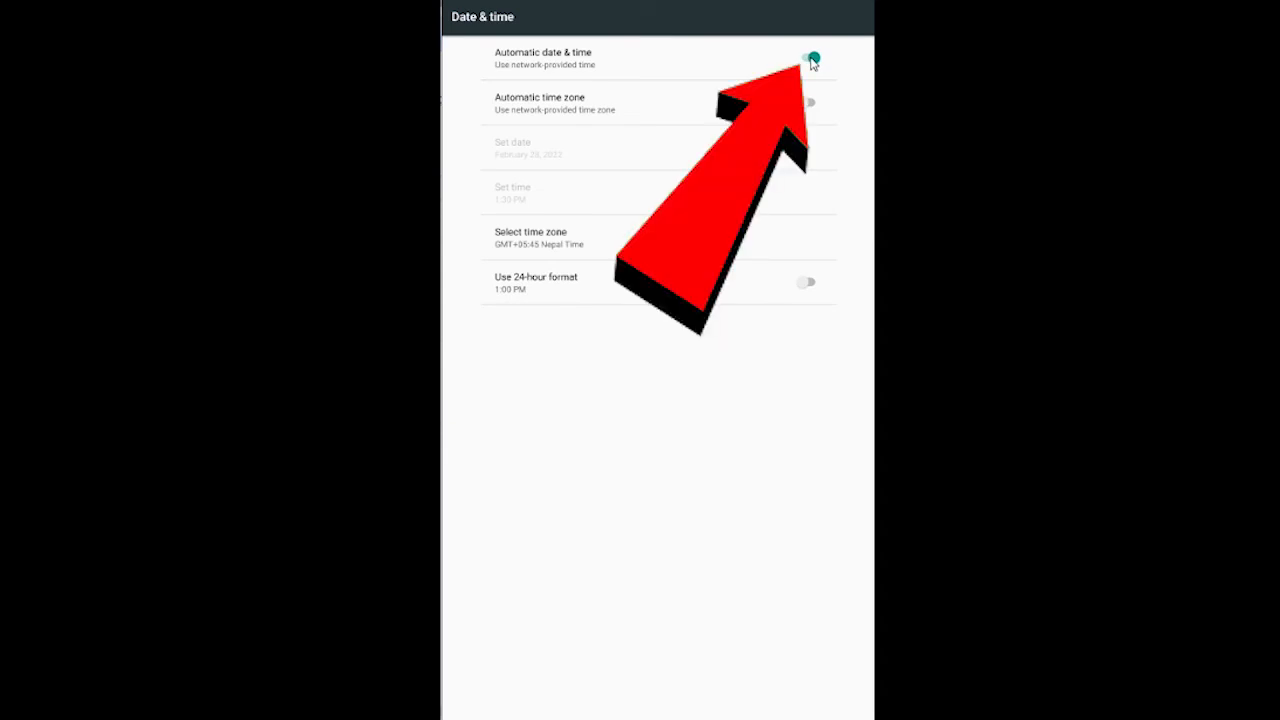
Switch off automatic date & time and choose the Los Angeles time zone.
left_click(808, 57)
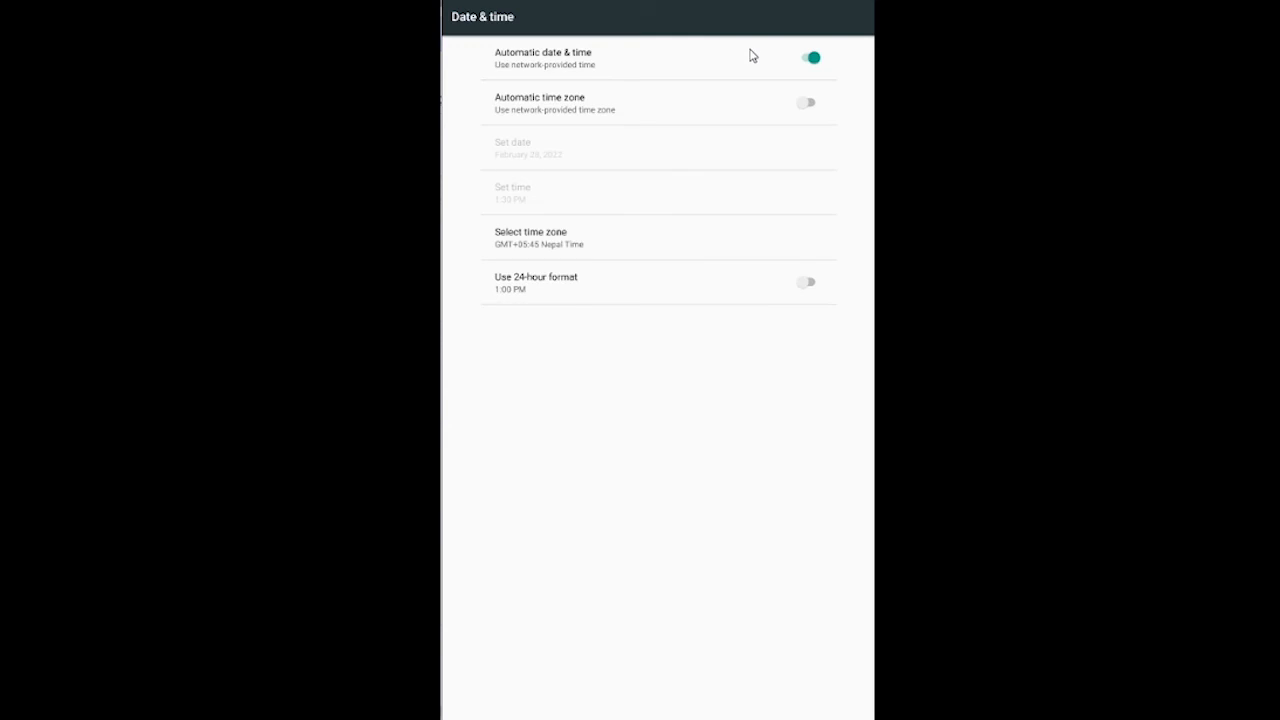
mouse_move(753, 62)
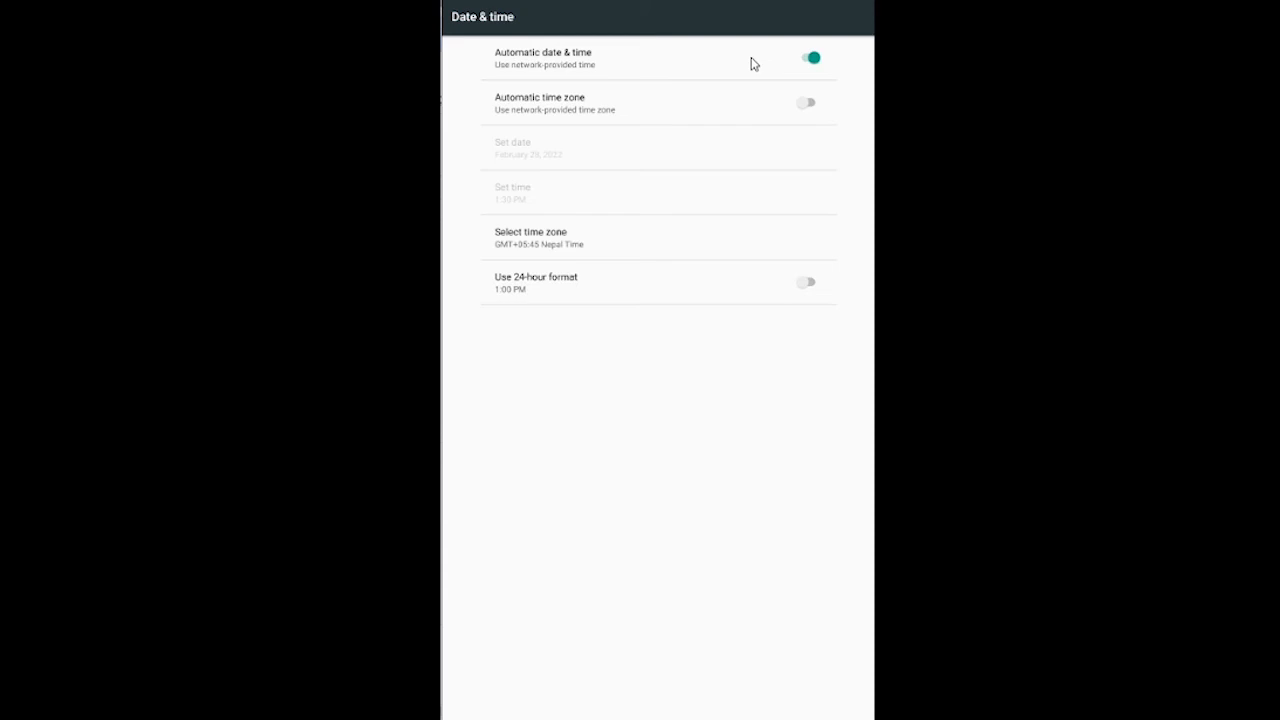
mouse_move(804, 78)
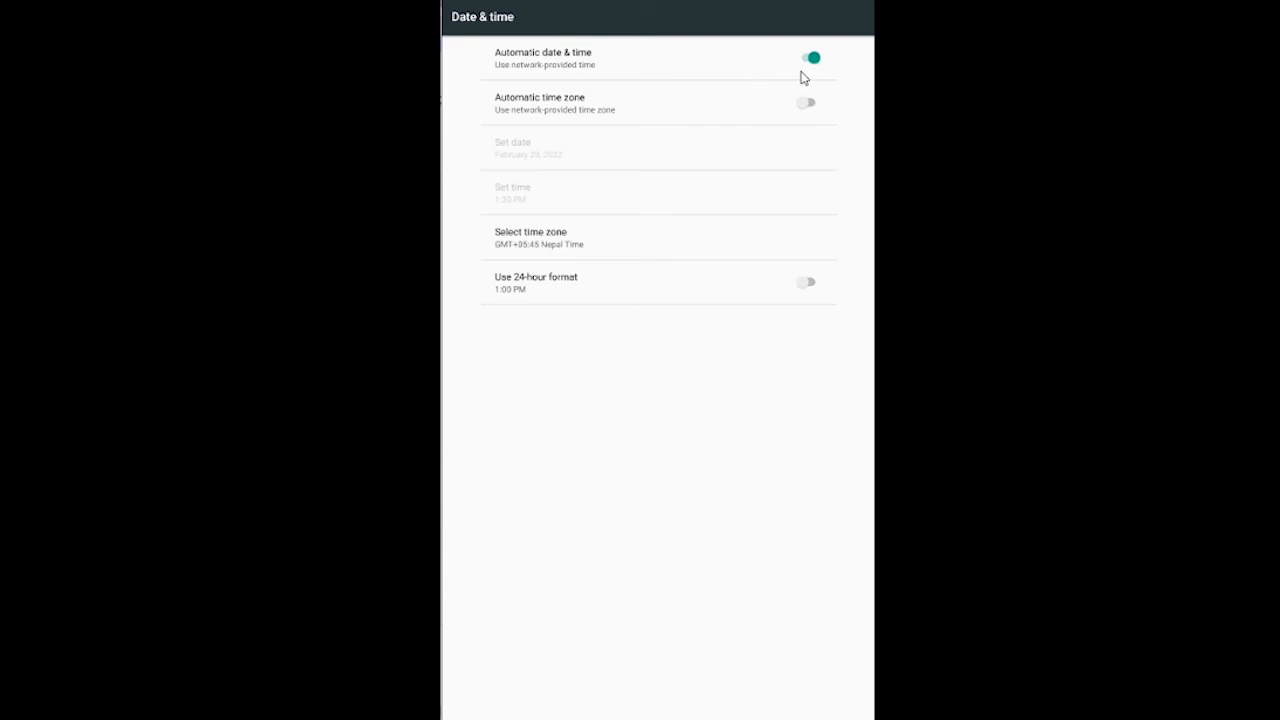
left_click(806, 57)
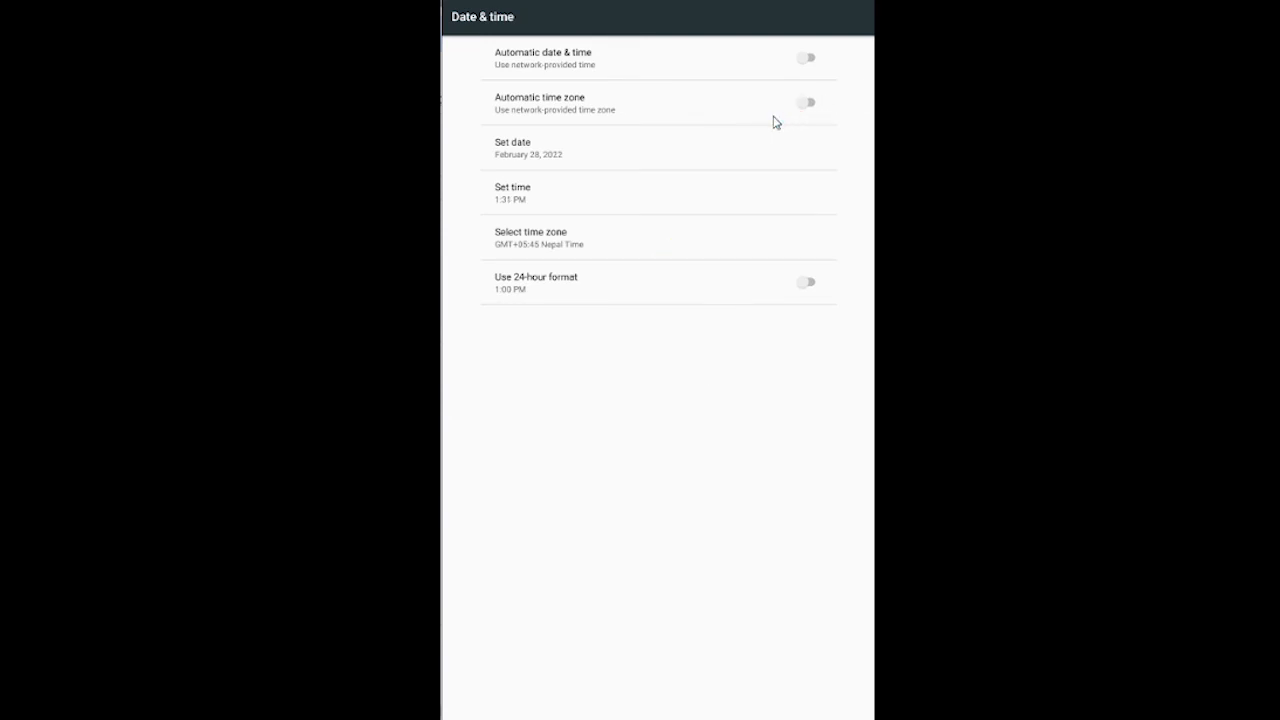
mouse_move(616, 240)
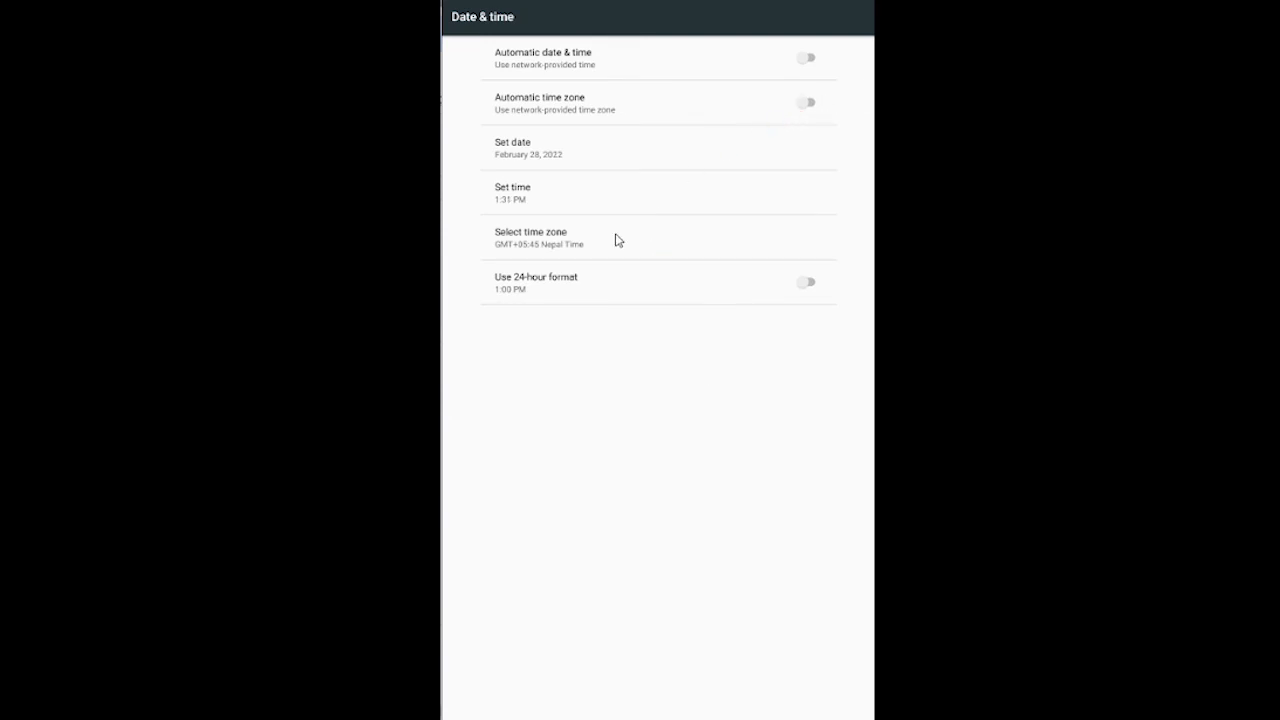
left_click(530, 237)
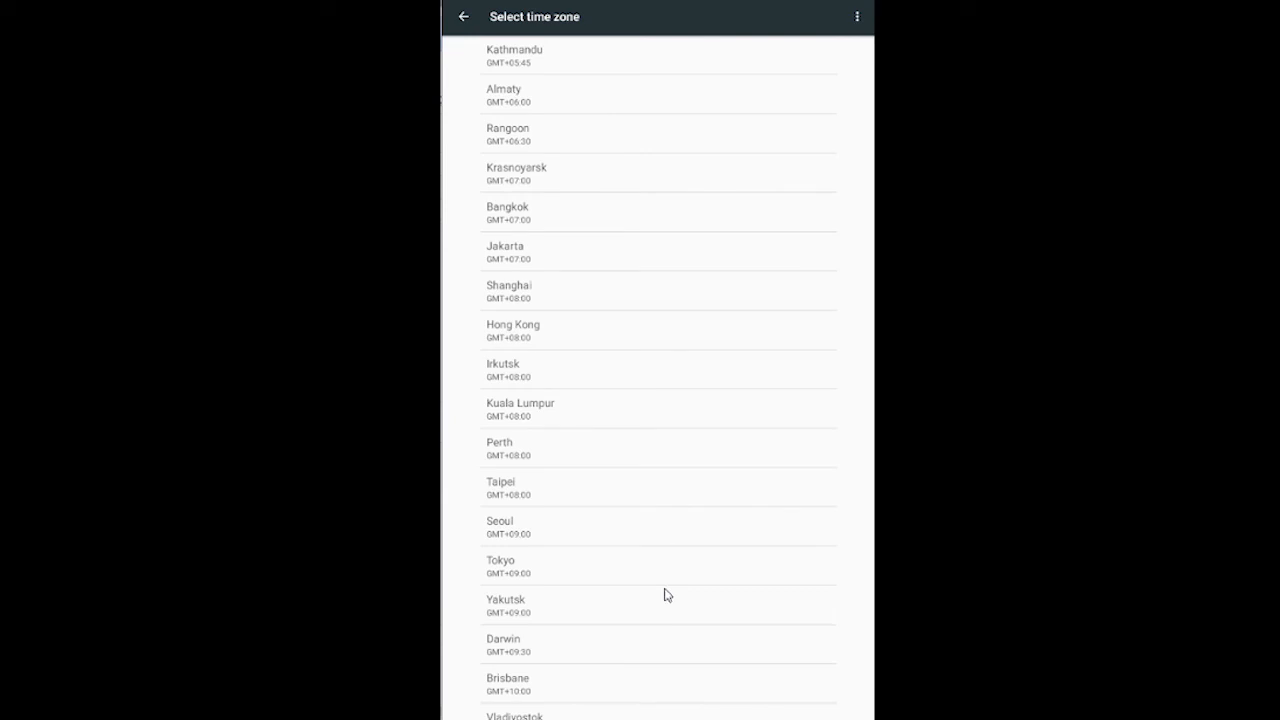
scroll("down", 3)
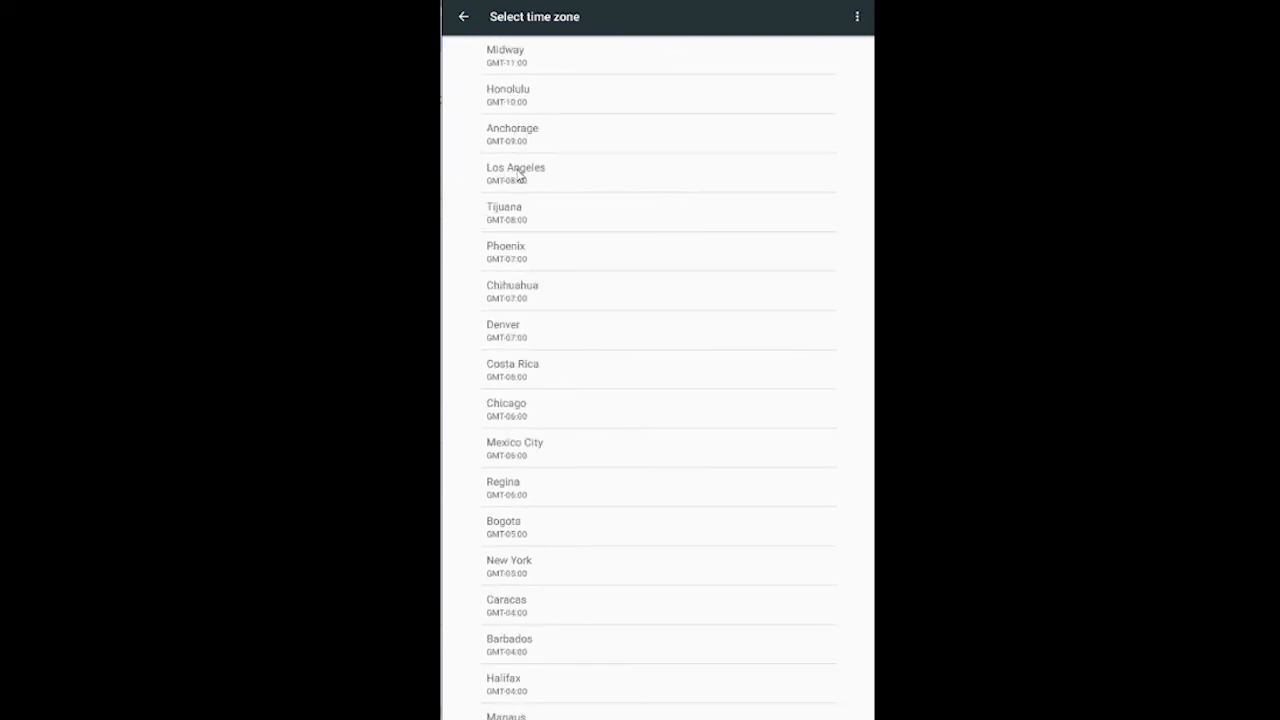
left_click(516, 172)
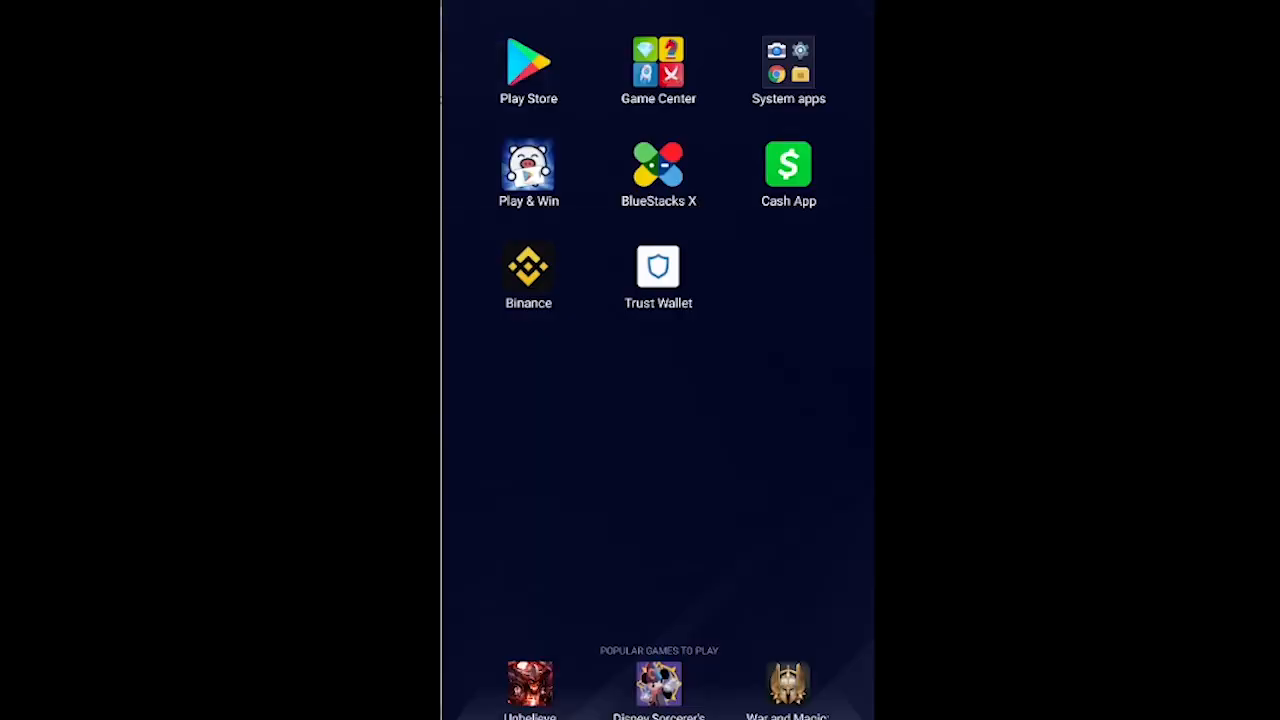
mouse_move(810, 328)
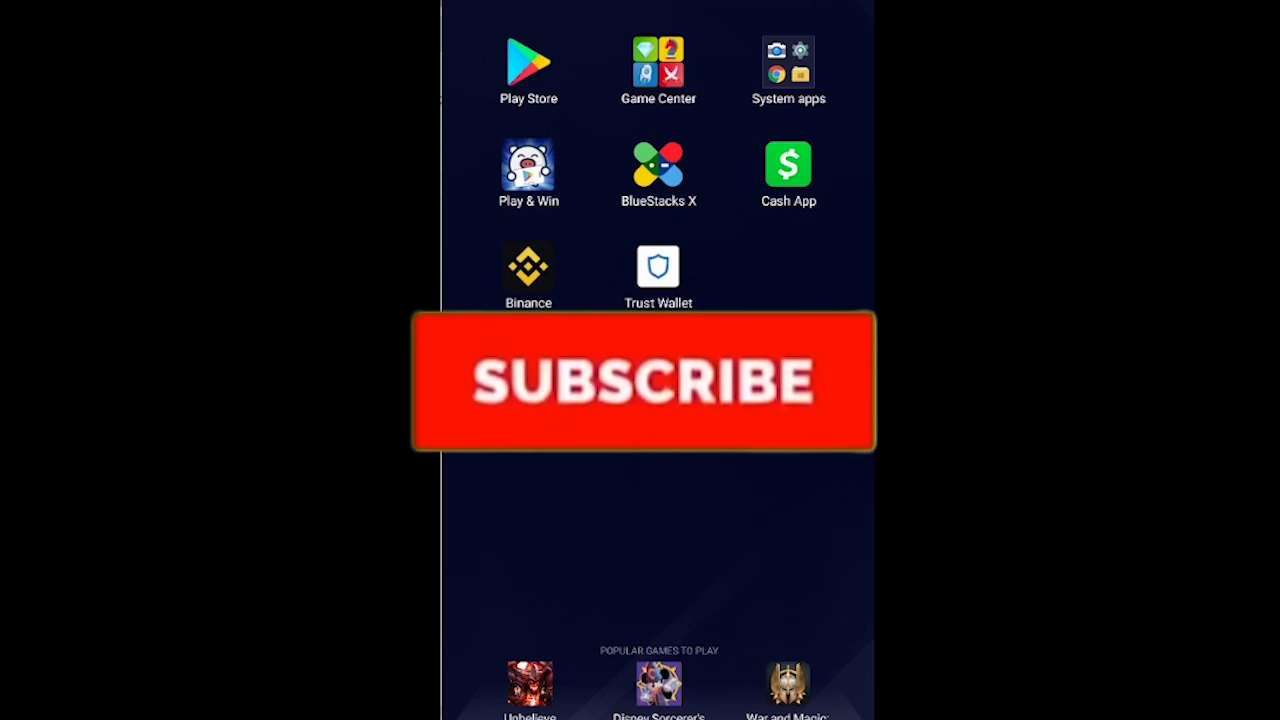
left_click(640, 380)
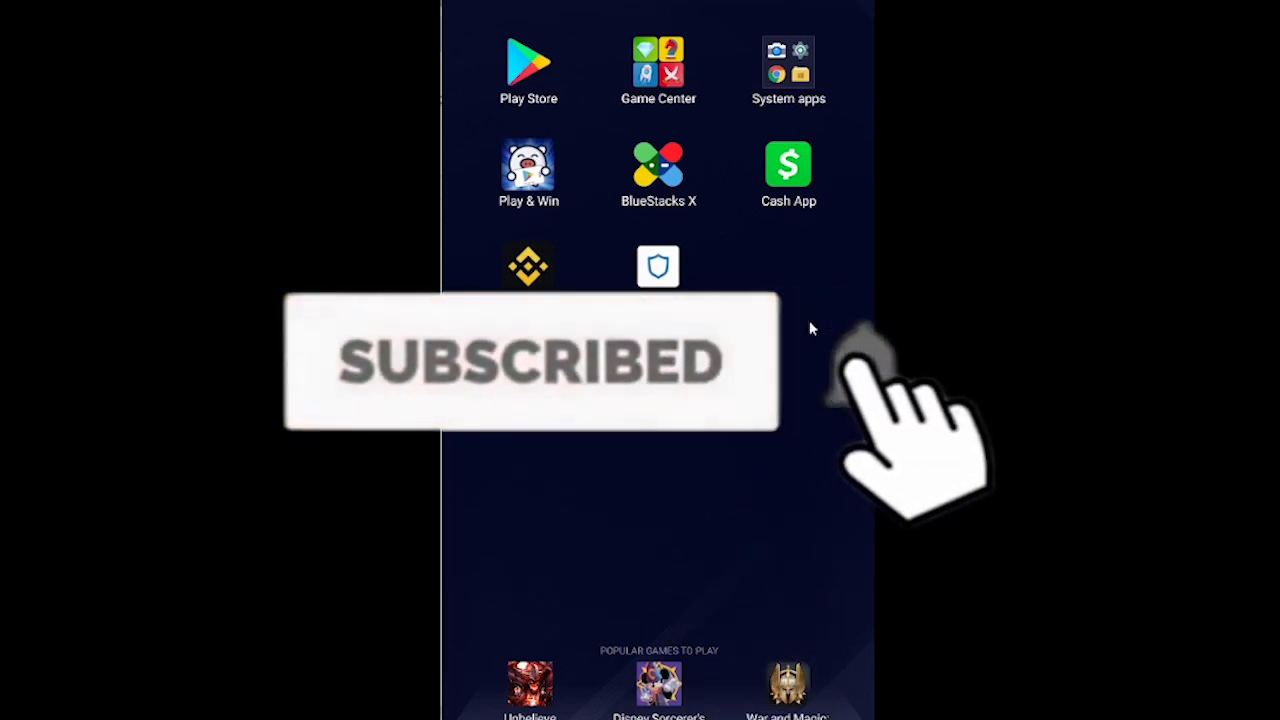